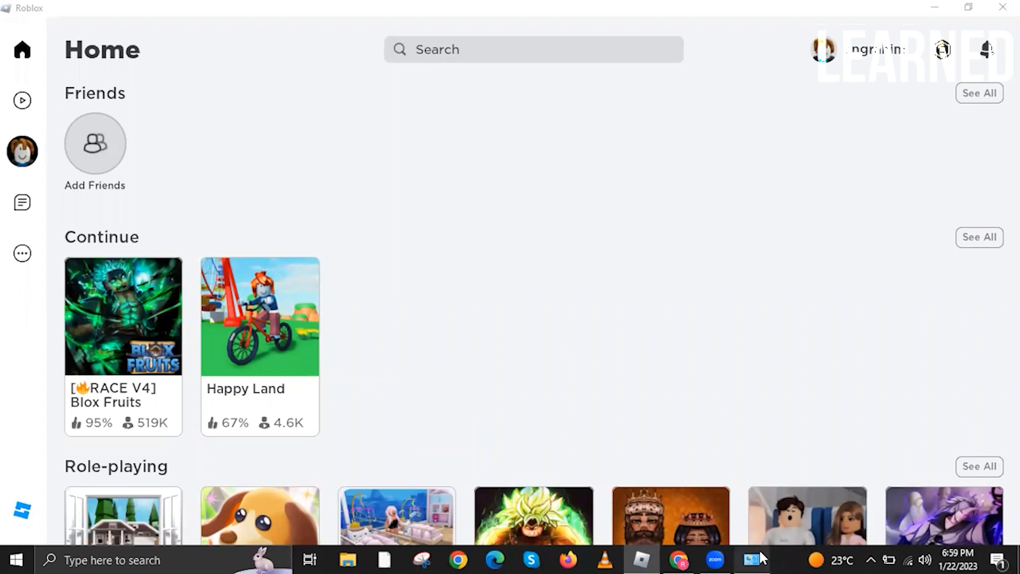
Step: Reach the Network and Sharing Center via Control Panel's Network and Internet category
left_click(751, 560)
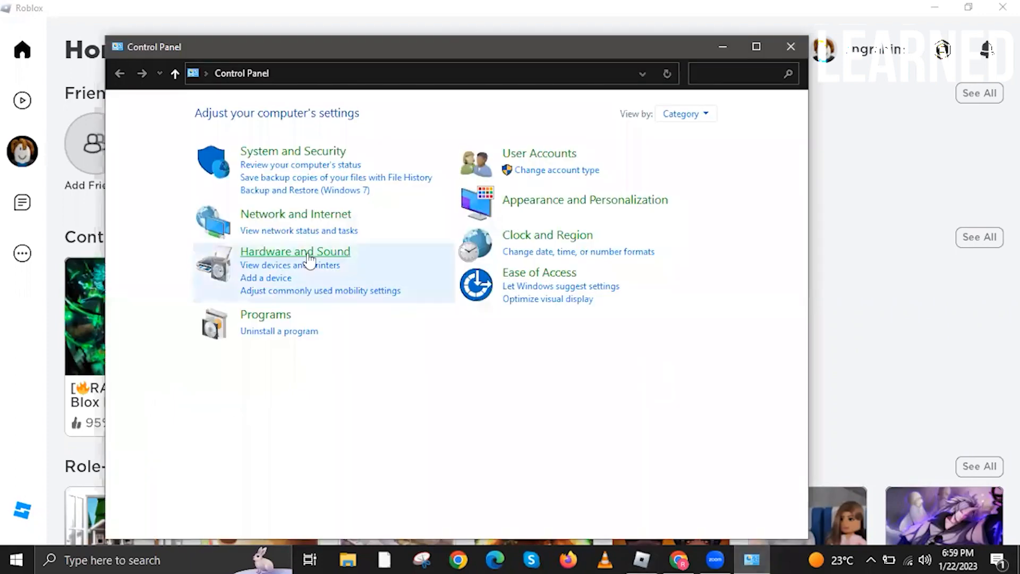
mouse_move(294, 214)
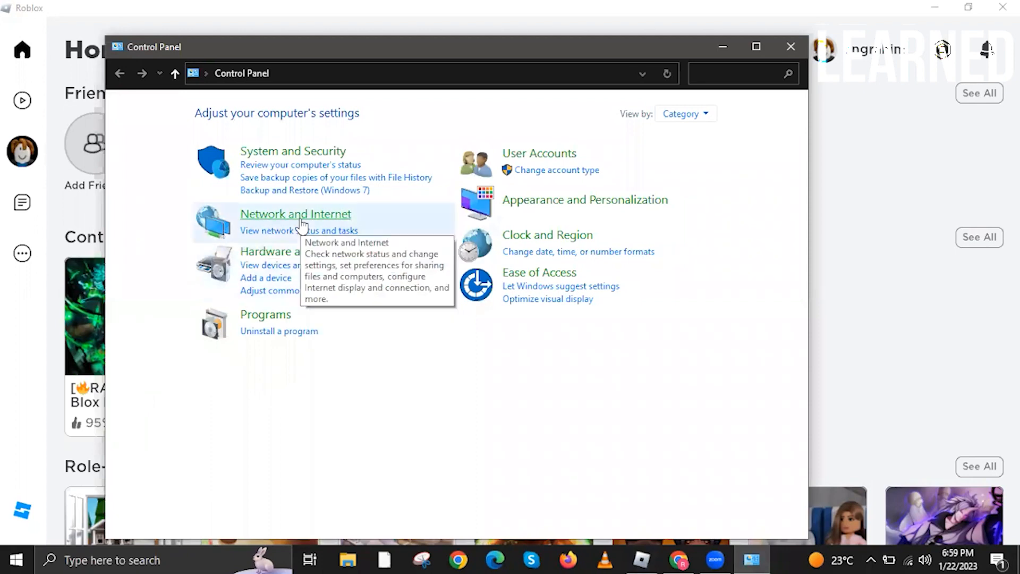
left_click(295, 214)
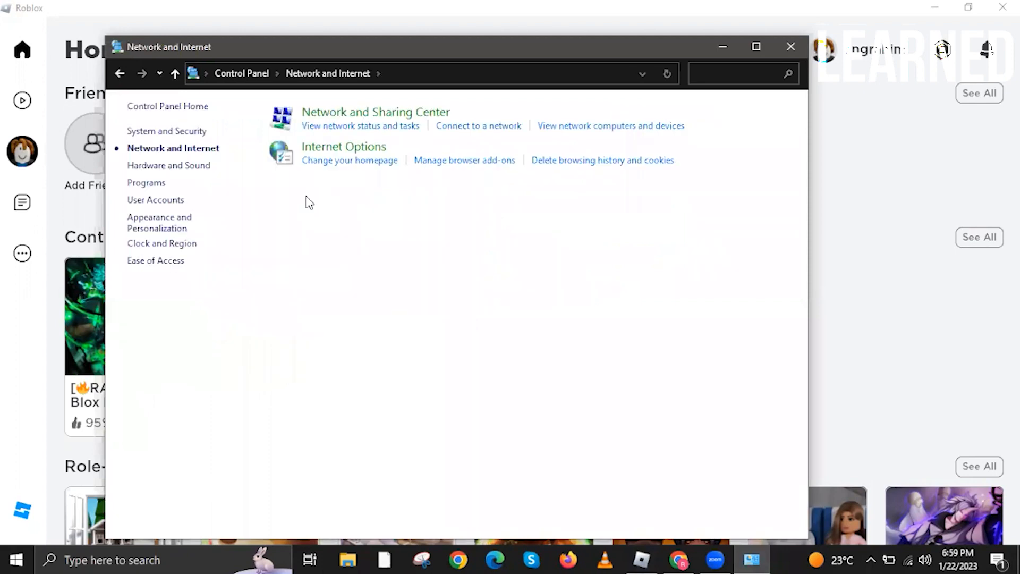
mouse_move(375, 112)
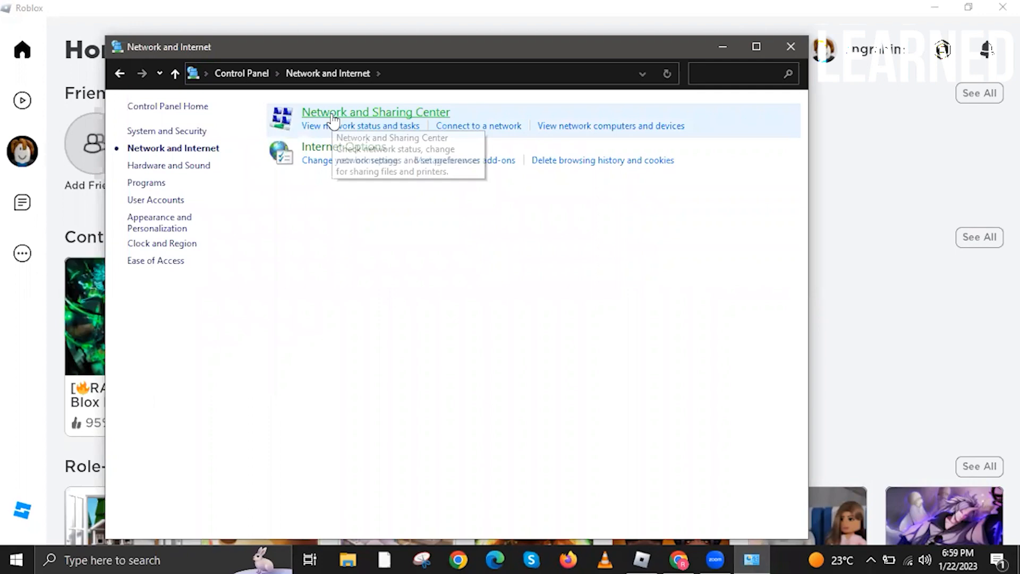
left_click(375, 112)
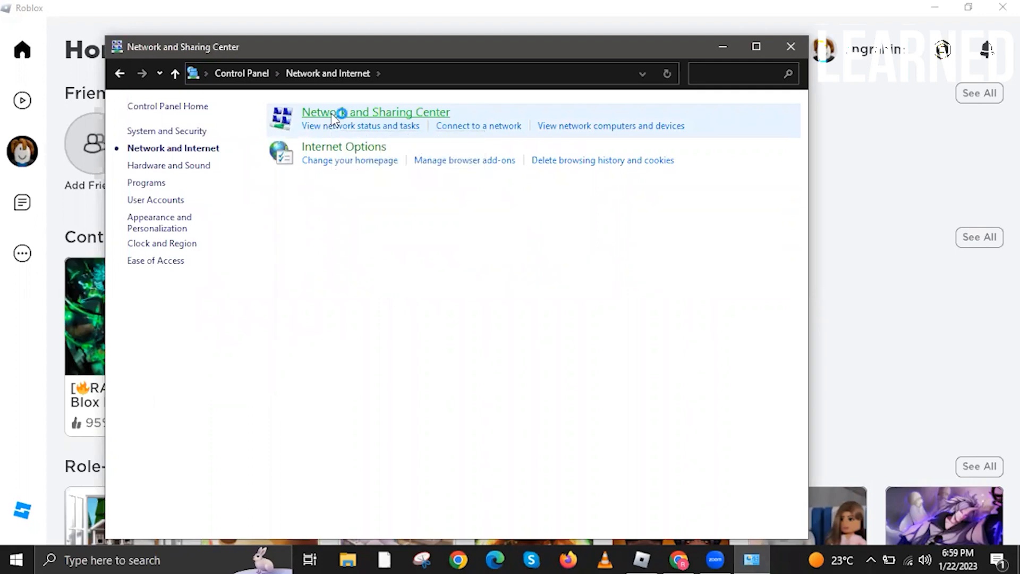
left_click(375, 112)
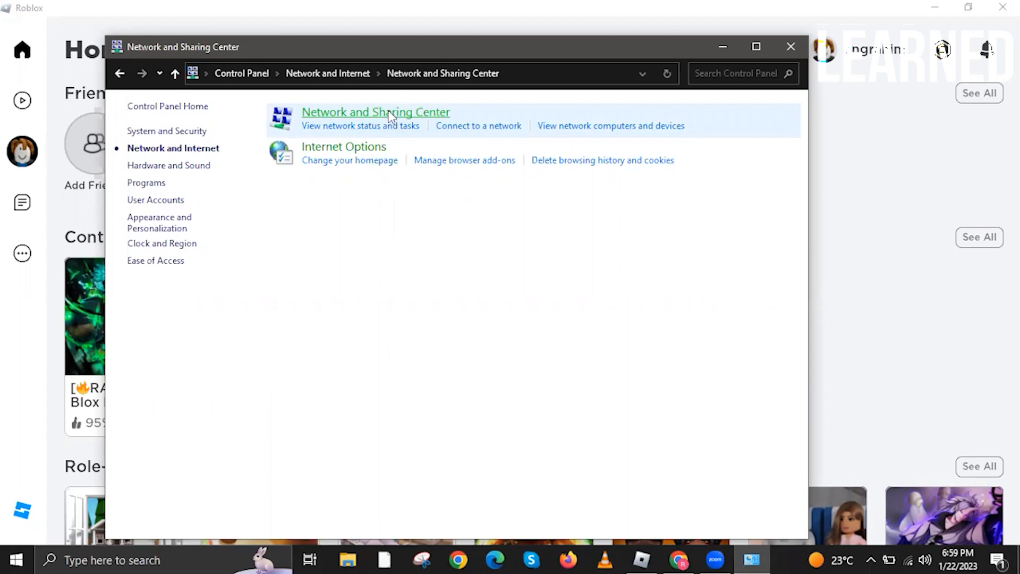
Step: Bring up the Wi-Fi Status window from the active network's connection link
left_click(375, 111)
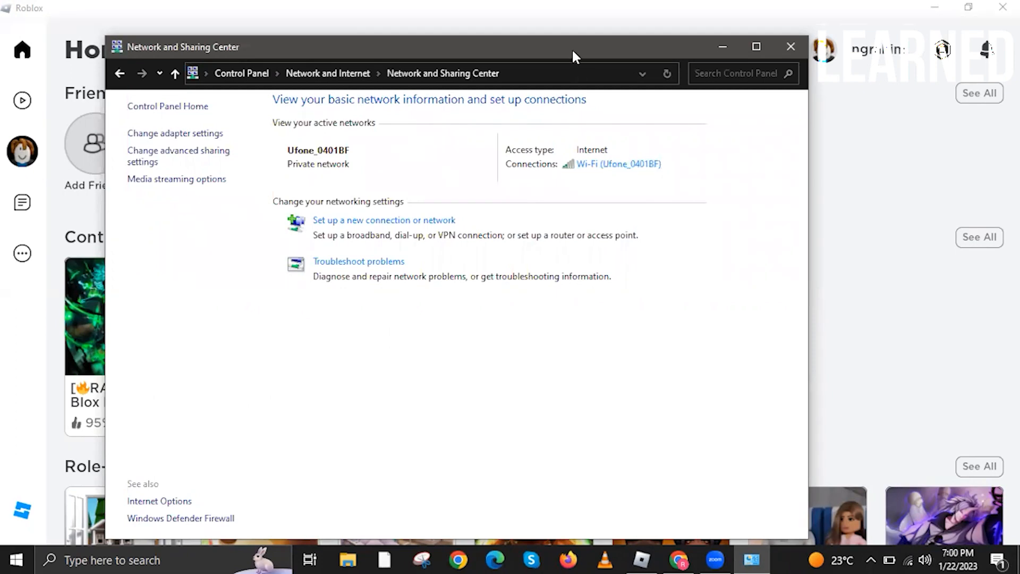
mouse_move(610, 134)
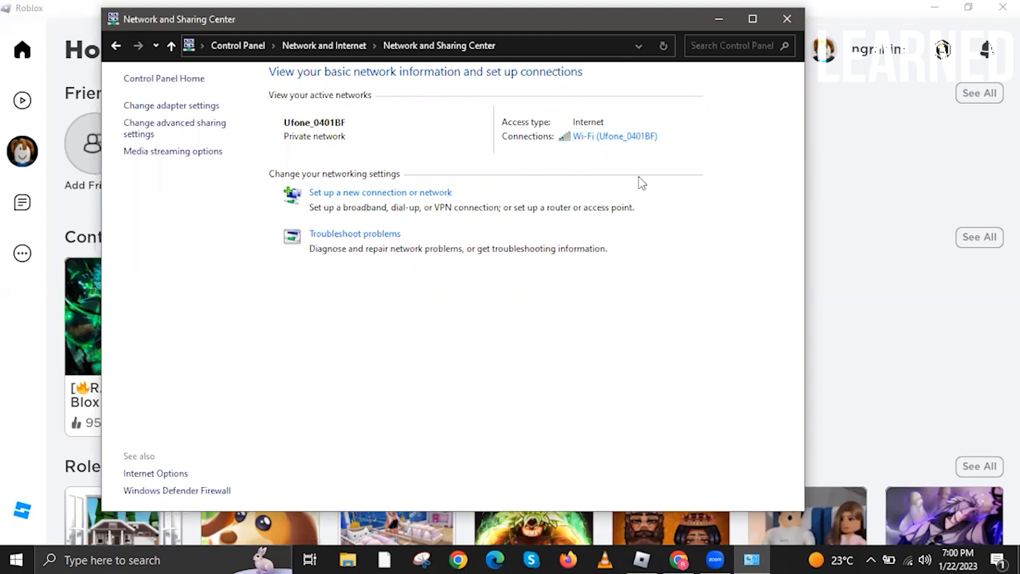
left_click(616, 136)
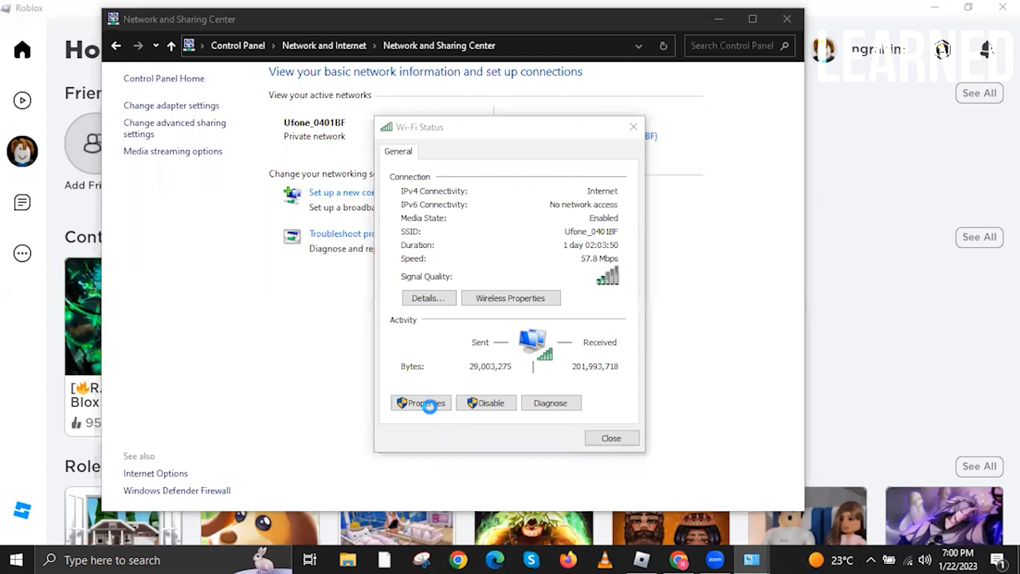
Step: In Wi-Fi Properties, select Internet Protocol Version 4 (TCP/IPv4) from the items list
left_click(421, 402)
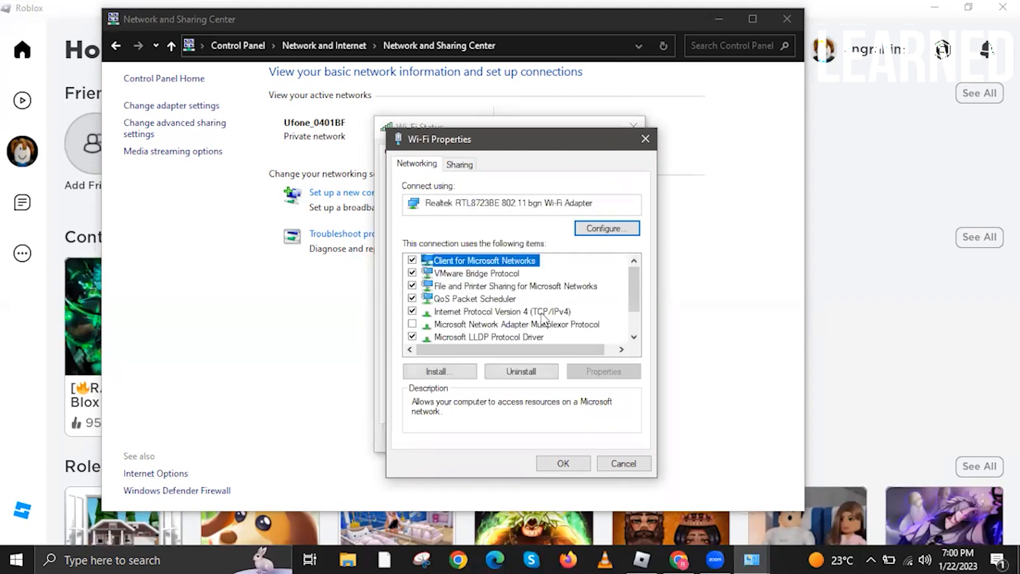
scroll("down", 3)
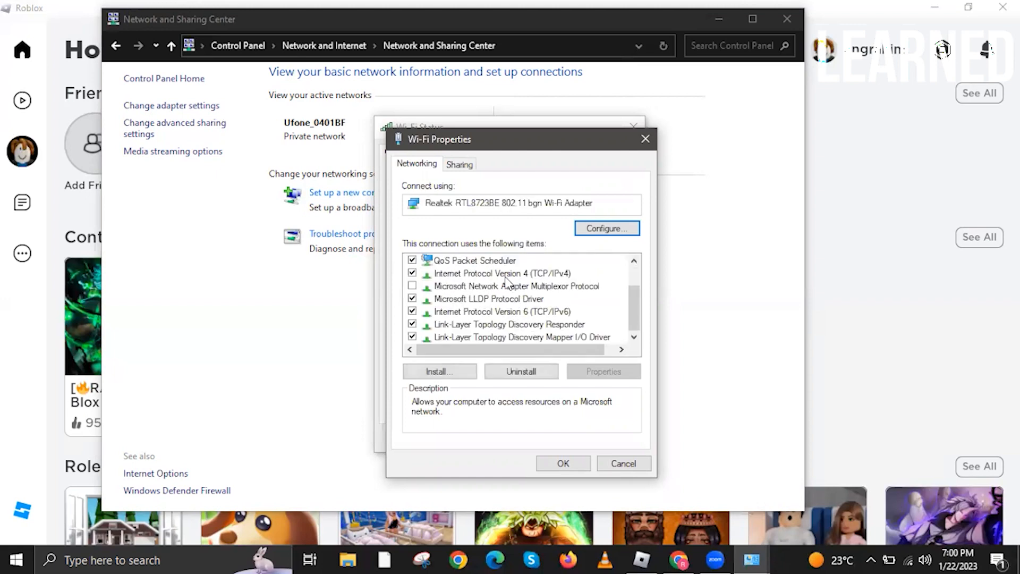
left_click(494, 273)
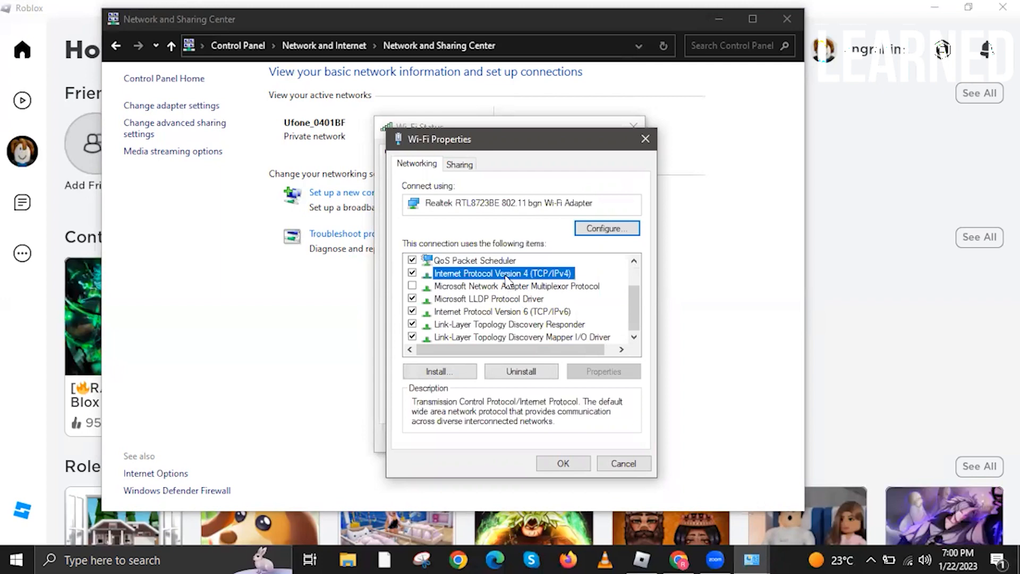
Step: Leave IPv4 on 'Obtain an IP address automatically' and automatic DNS, confirmed with OK
left_click(602, 371)
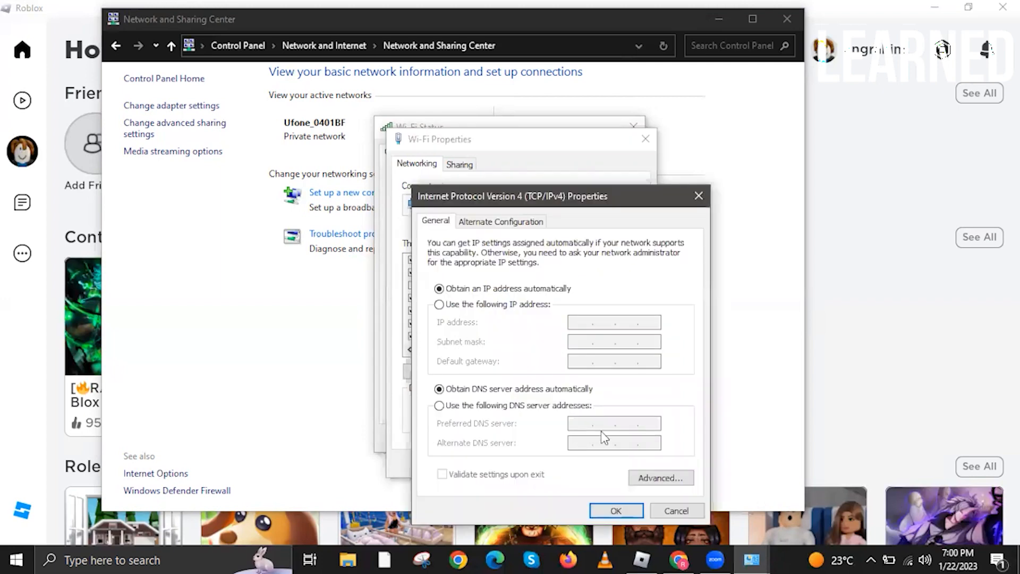
mouse_move(641, 456)
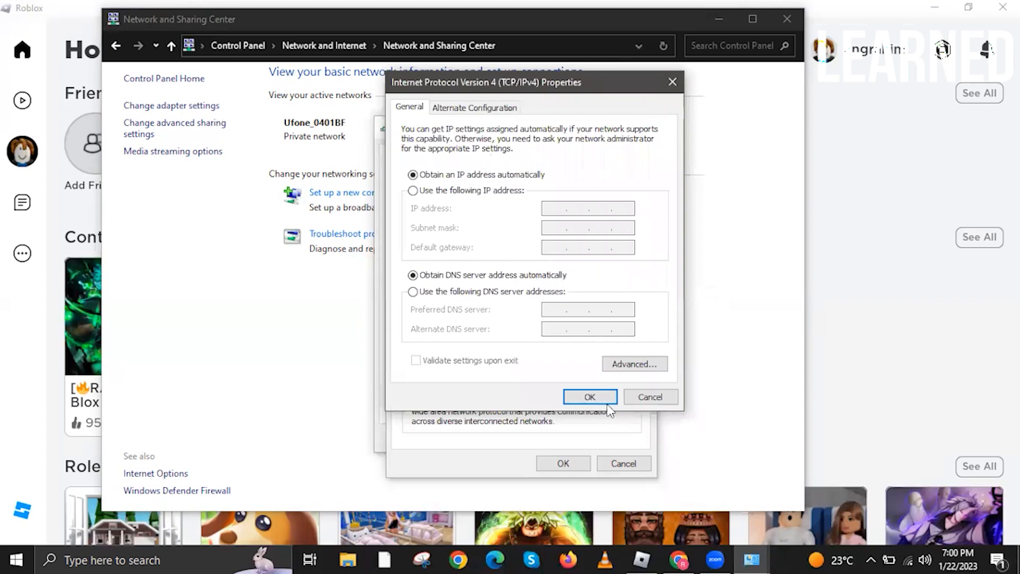
left_click(590, 396)
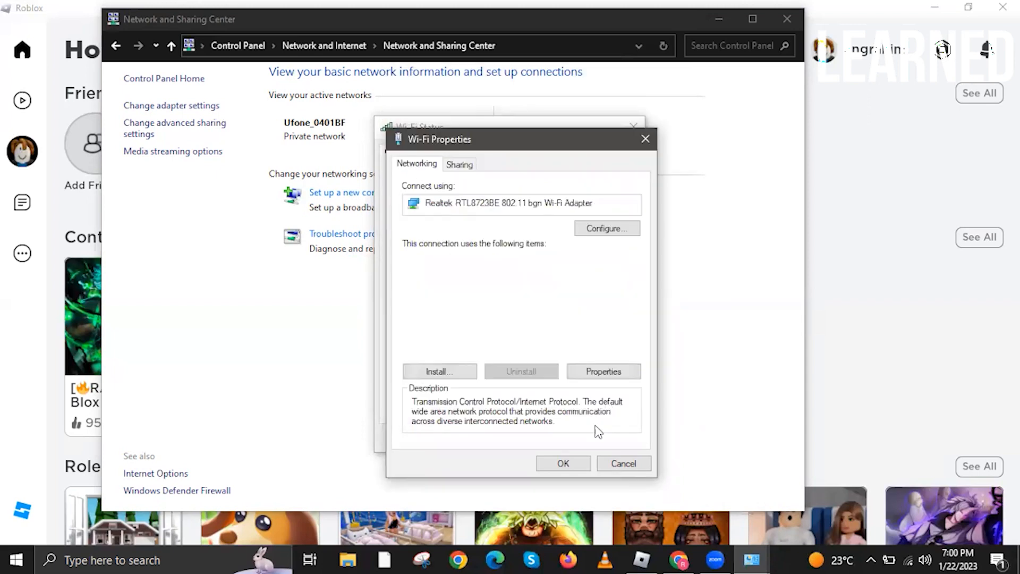